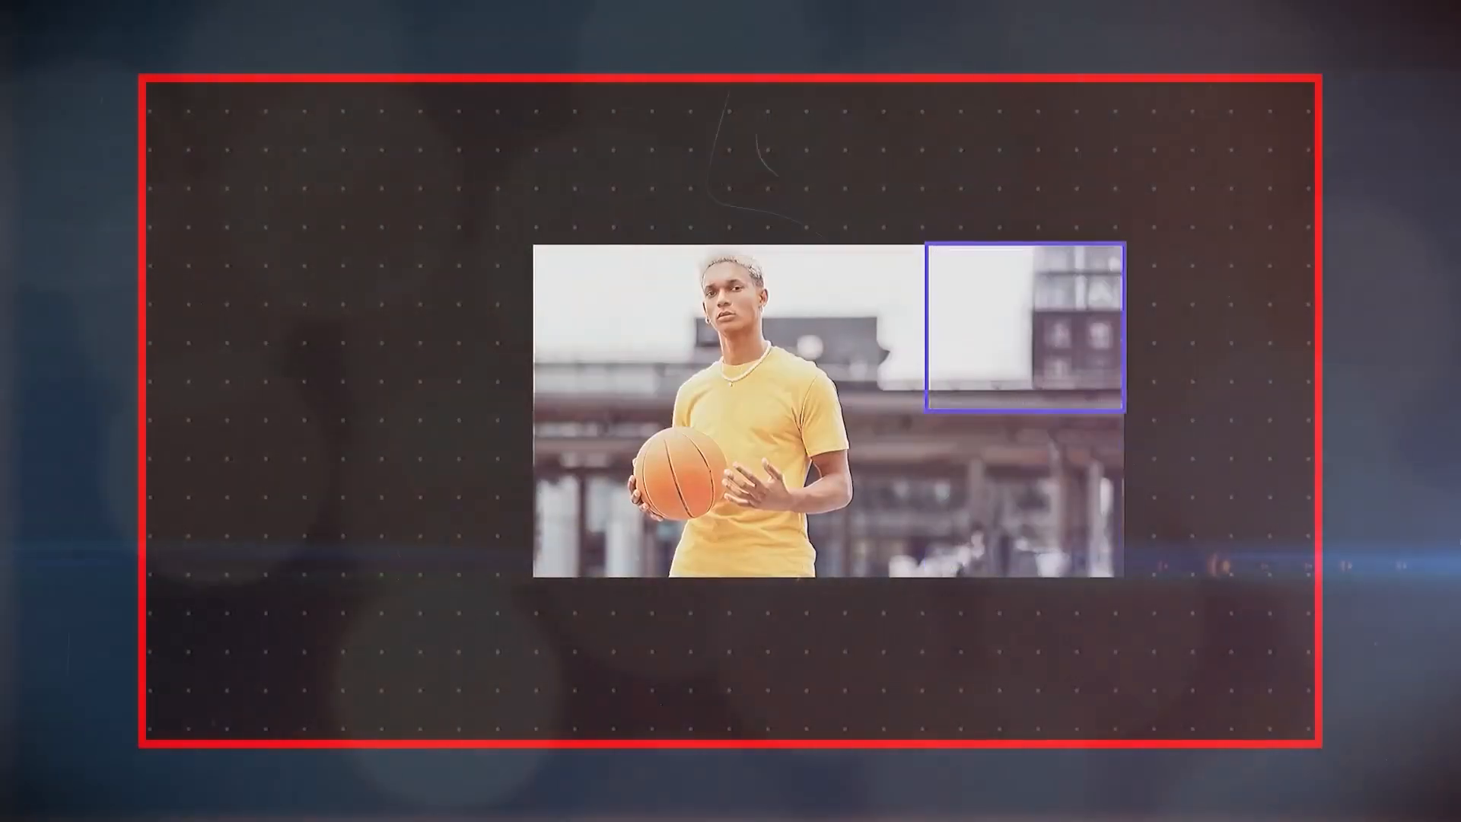
Scroll the Follow Anything README down to the drone-following and brick-following demo videos.
{"action": "left_click", "coordinate": [1093, 407]}
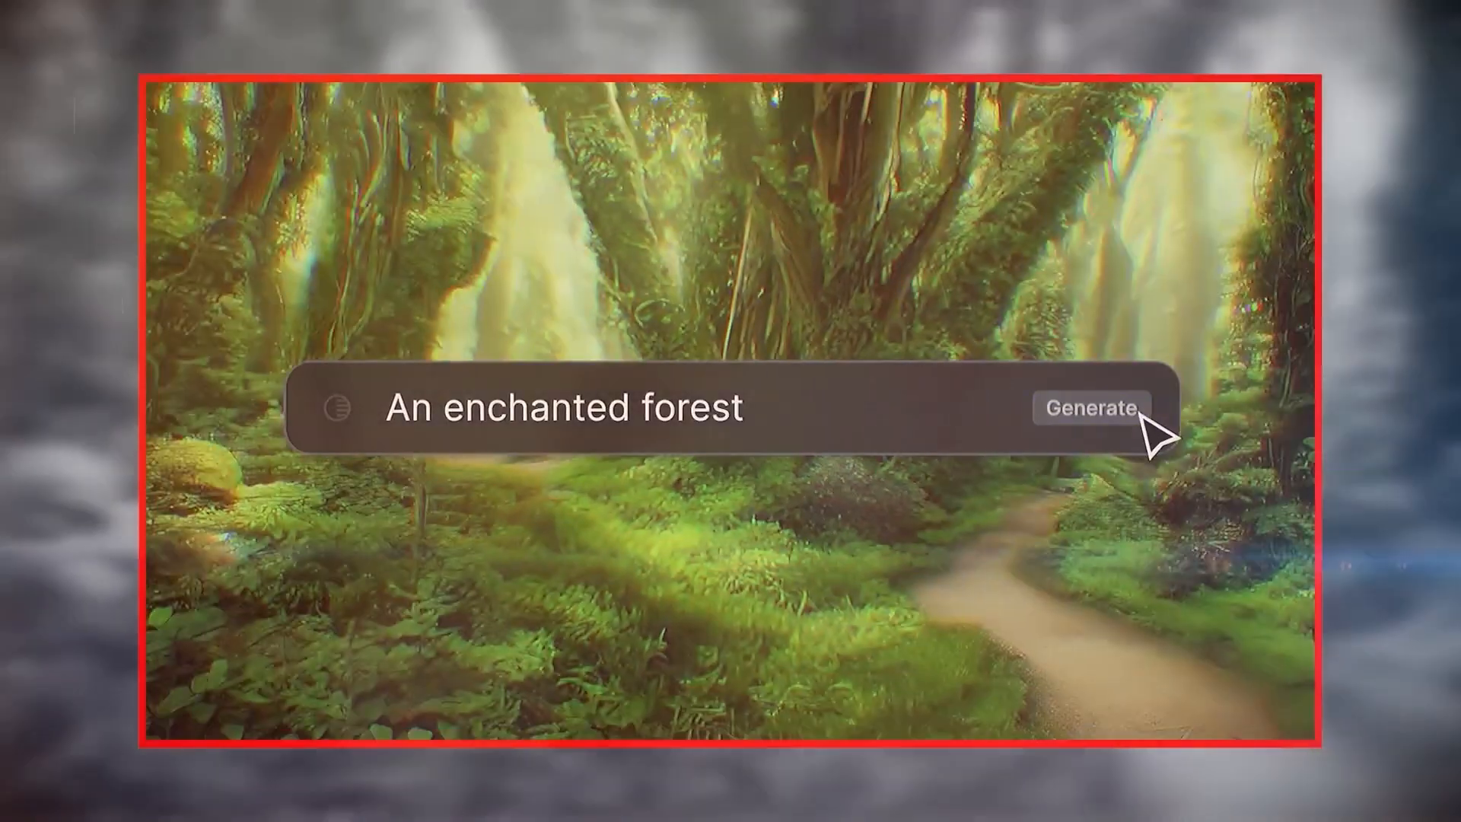
{"action": "left_click", "coordinate": [1091, 408]}
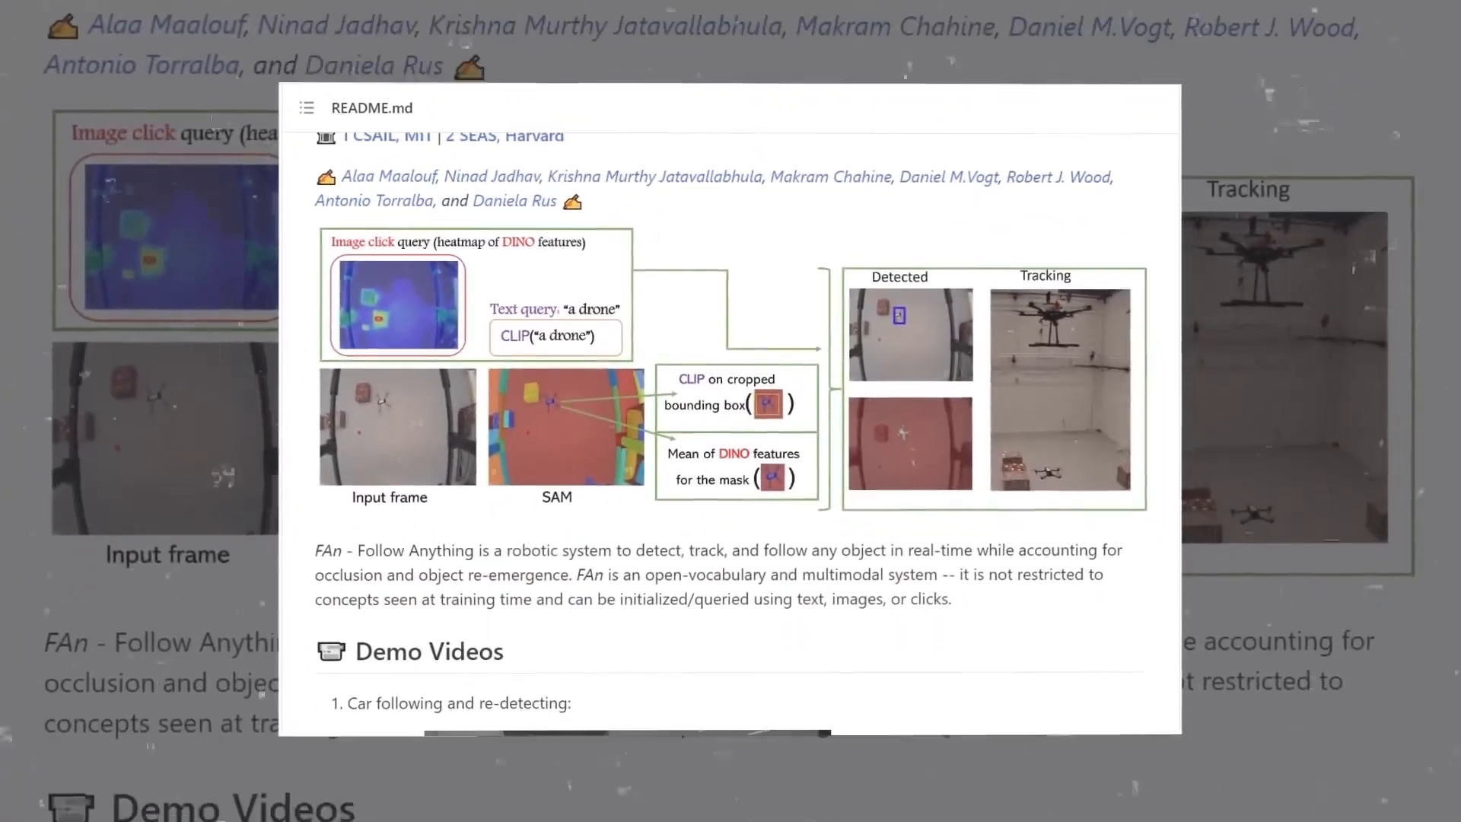
{"action": "scroll", "scroll_direction": "down", "scroll_amount": 3}
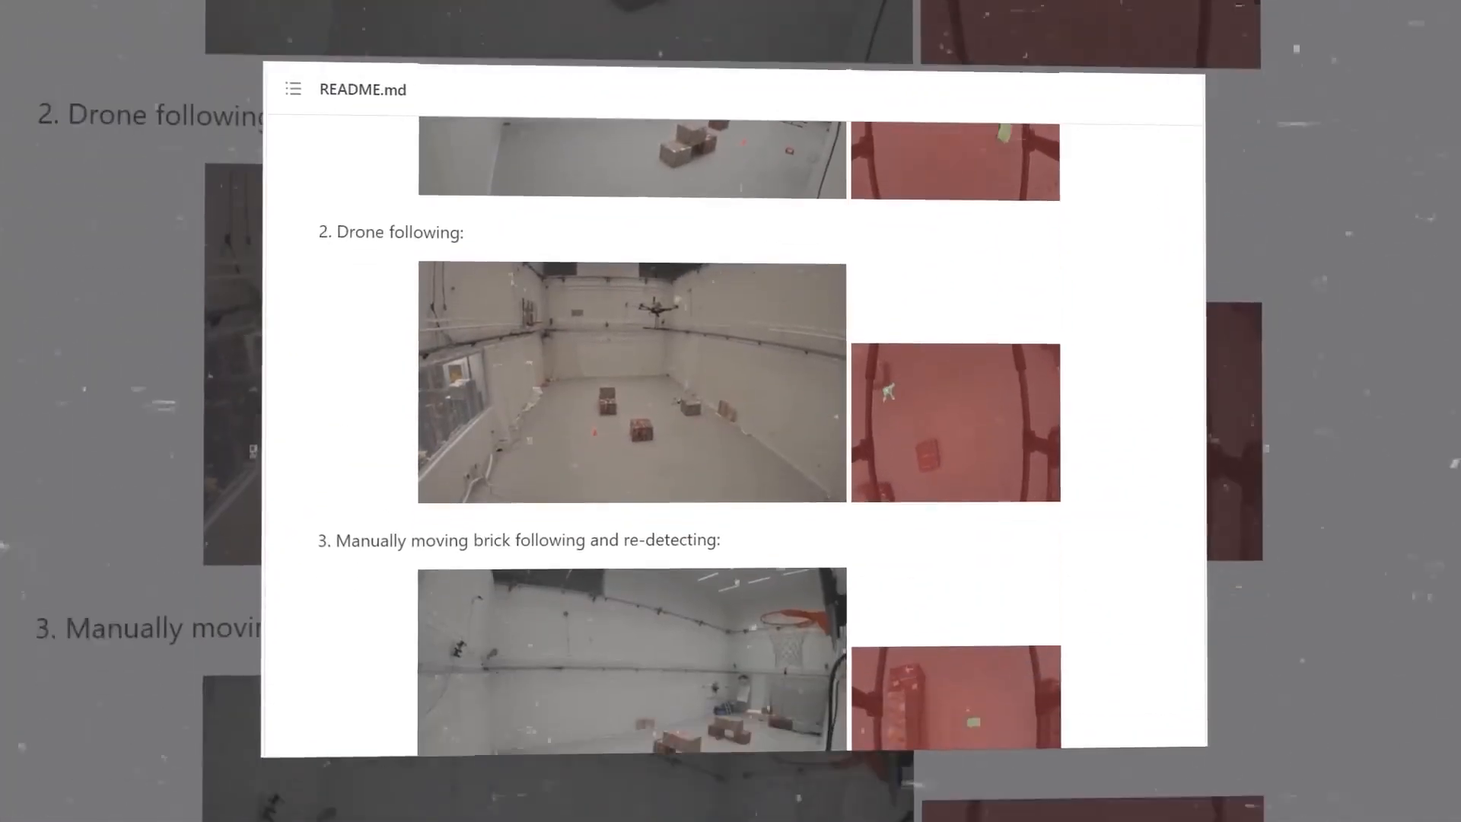